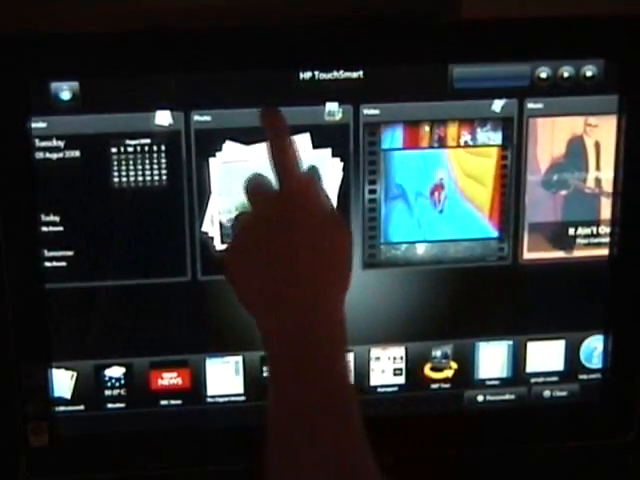
# Step: Open the Photo tile to show the 2008 photo thumbnails by year and month
pyautogui.click(263, 185)
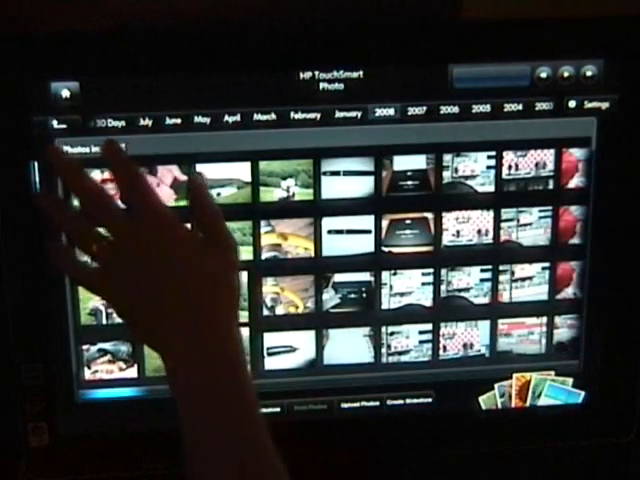
# Step: Open IMG_0262.JPG in single-photo view with the Photo Details panel
pyautogui.click(346, 118)
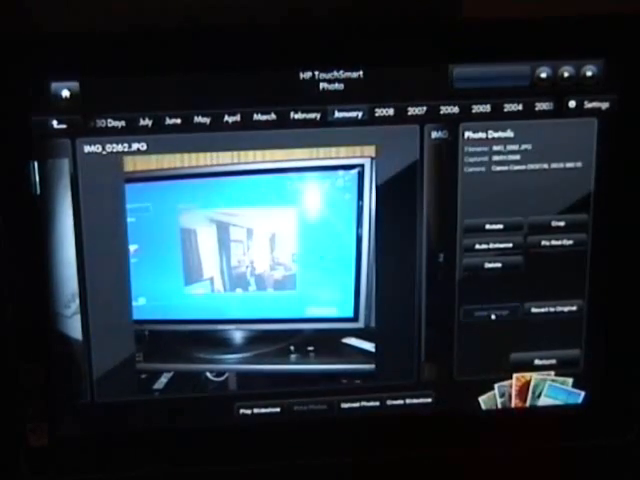
pyautogui.click(481, 228)
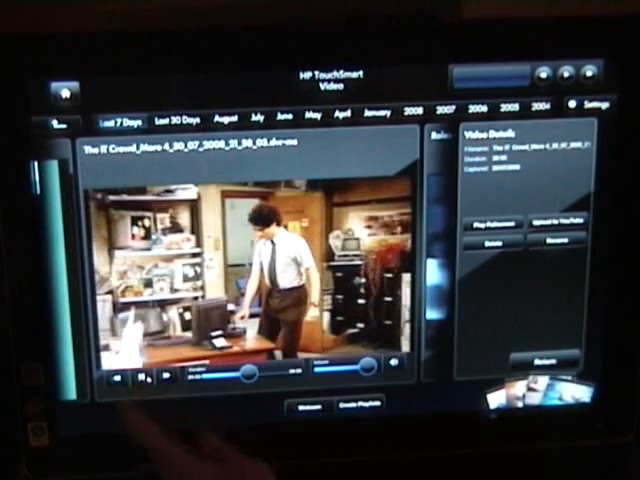
# Step: Play The IT Crowd episode from the Video library with its details shown
pyautogui.click(143, 377)
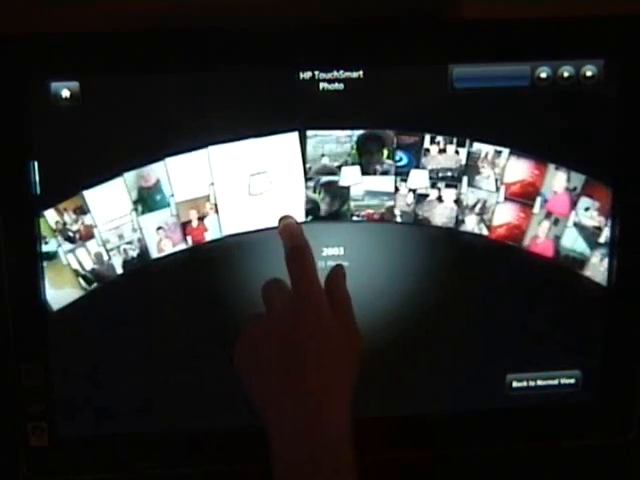
# Step: Pick a picture from the 2003 group in the fanned photo view
pyautogui.click(543, 388)
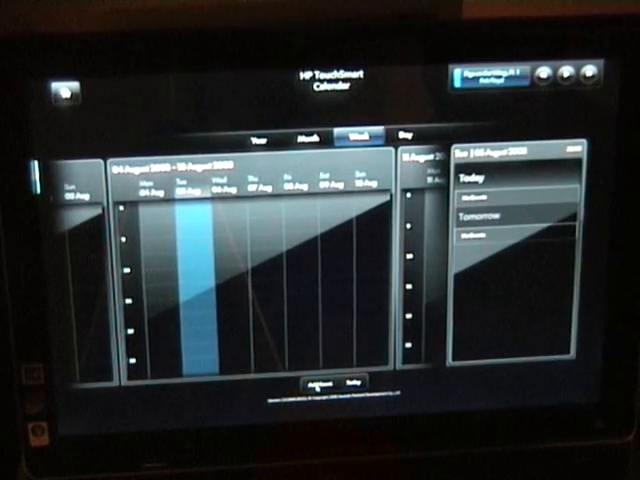
# Step: Enter the new event's title, save it, and return to the tile home screen
pyautogui.click(399, 135)
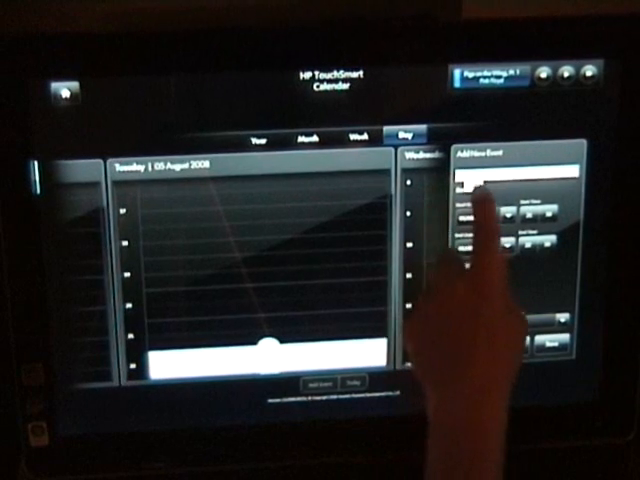
pyautogui.click(478, 190)
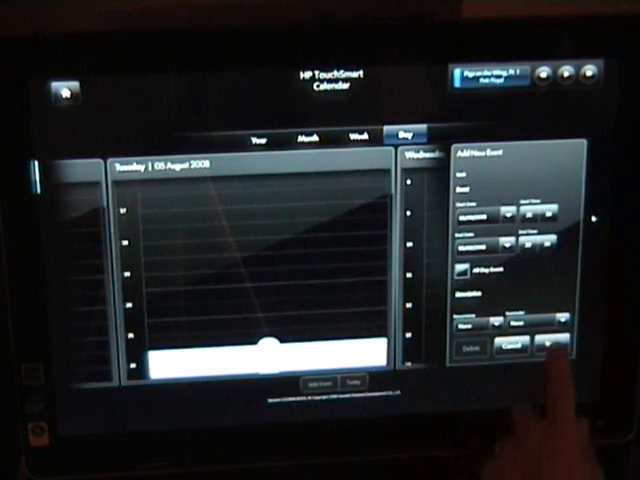
pyautogui.click(506, 344)
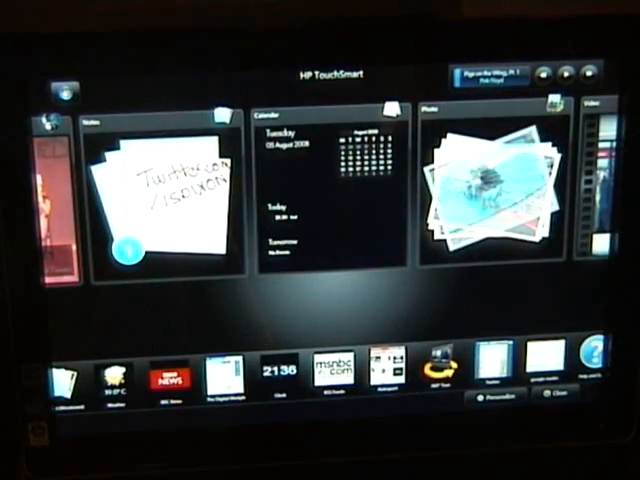
# Step: Open the Notes tile to start a new blank handwritten note
pyautogui.click(490, 180)
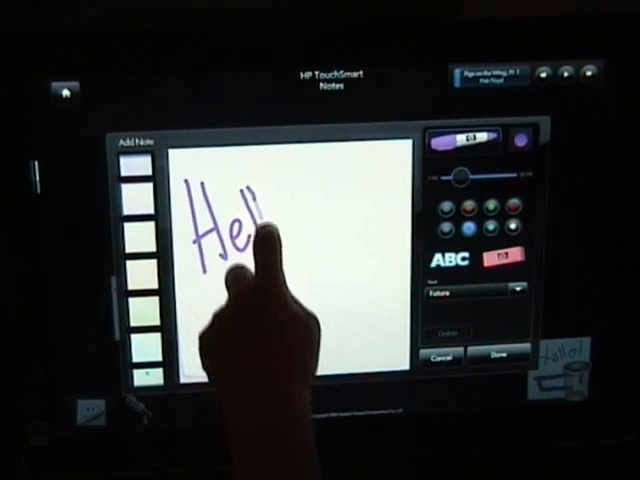
# Step: Write 'Hello' in purple and underline it with a thick teal stroke
pyautogui.moveTo(260, 230); pyautogui.dragTo(295, 250)
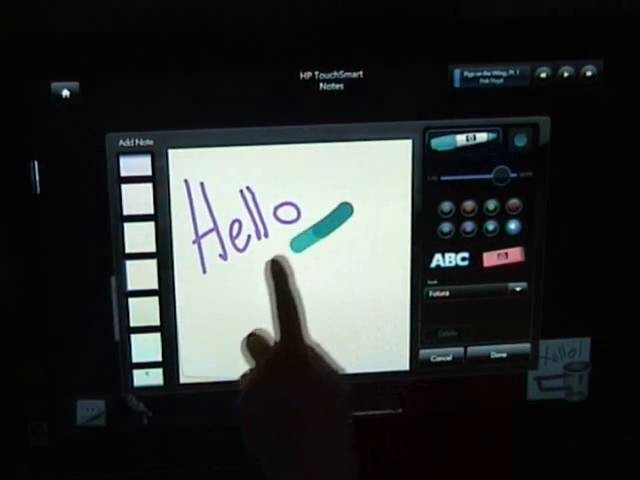
pyautogui.moveTo(345, 205); pyautogui.dragTo(200, 310)
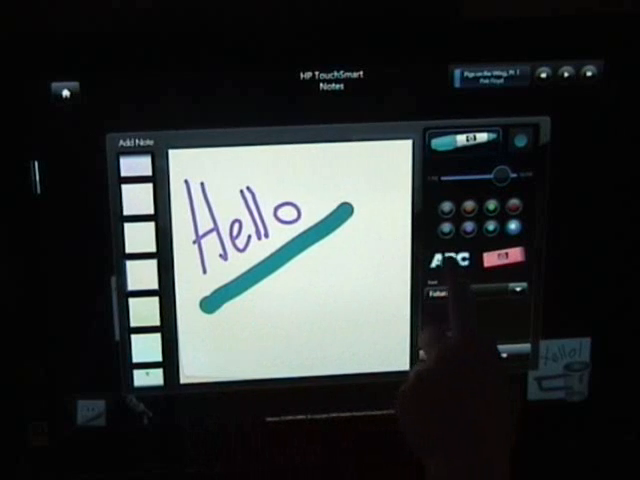